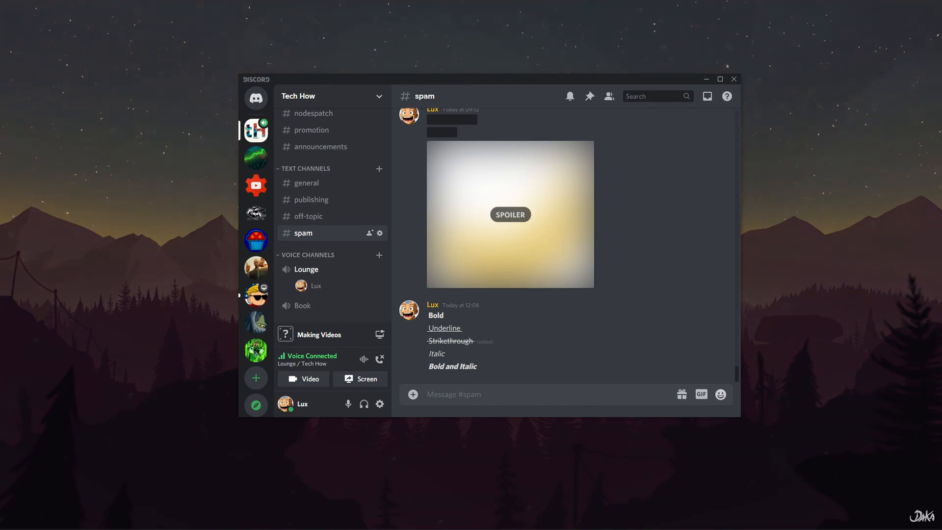
Open the context menu for the member connected to the Lounge voice channel
right_click(315, 285)
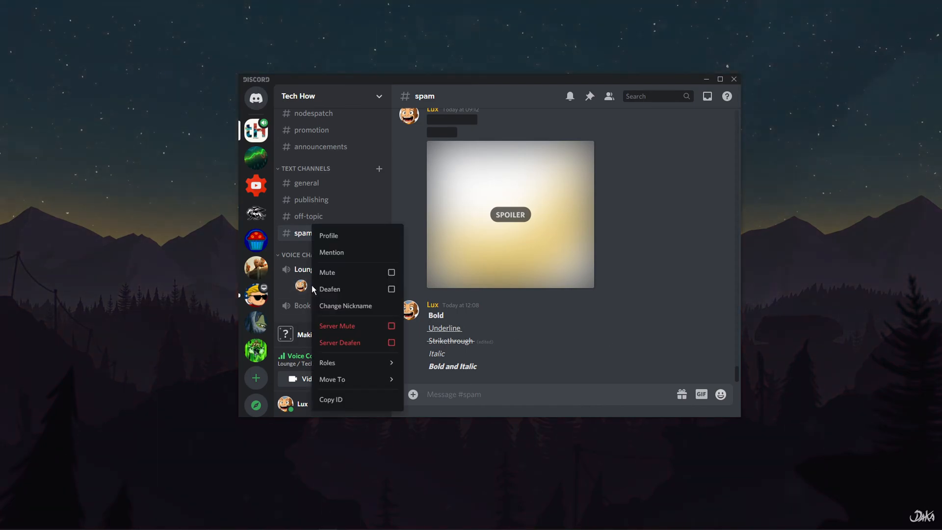
mouse_move(356, 325)
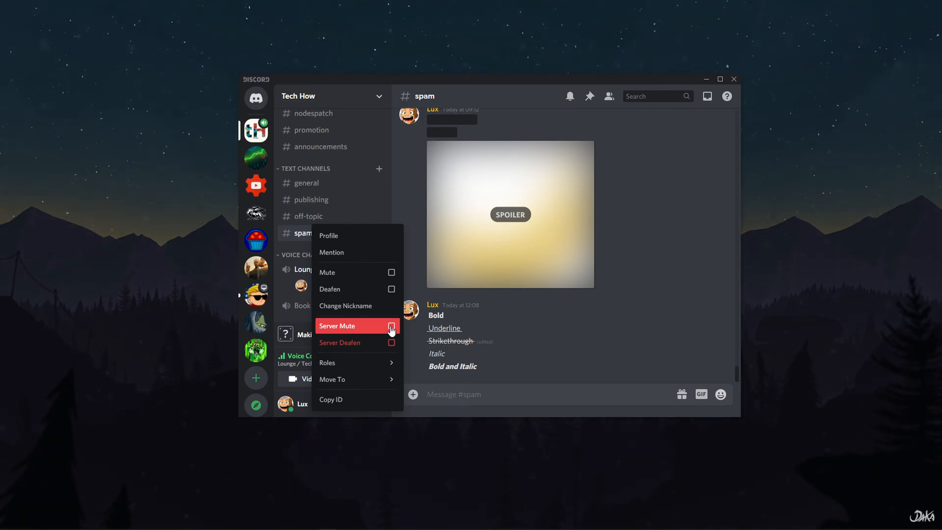
mouse_move(580, 324)
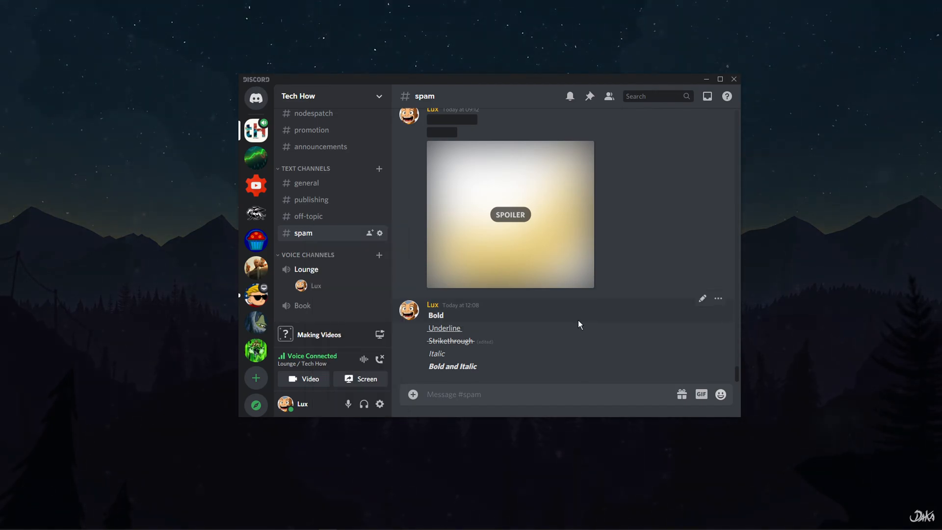
mouse_move(327, 176)
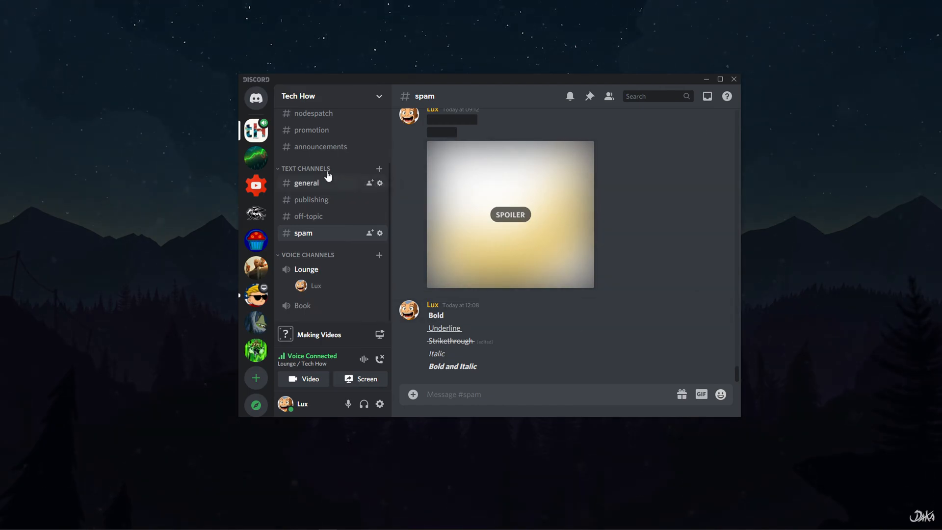
mouse_move(255, 131)
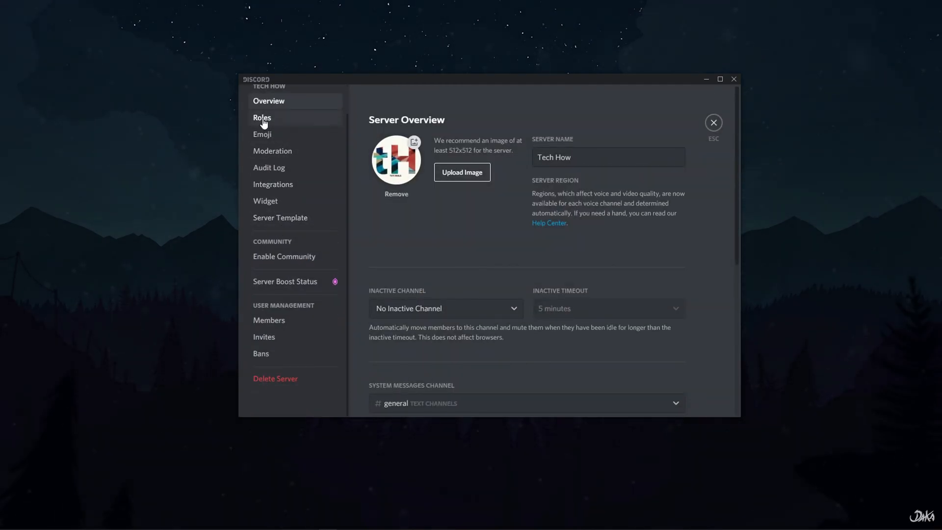
Create a role named 'Un-Mute' from the Roles list and view its permissions
left_click(262, 117)
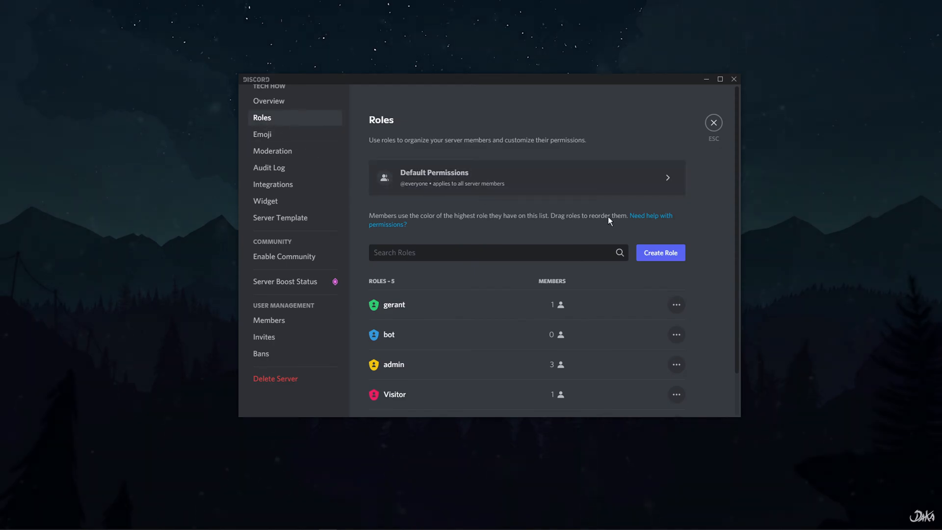
scroll("down", 3)
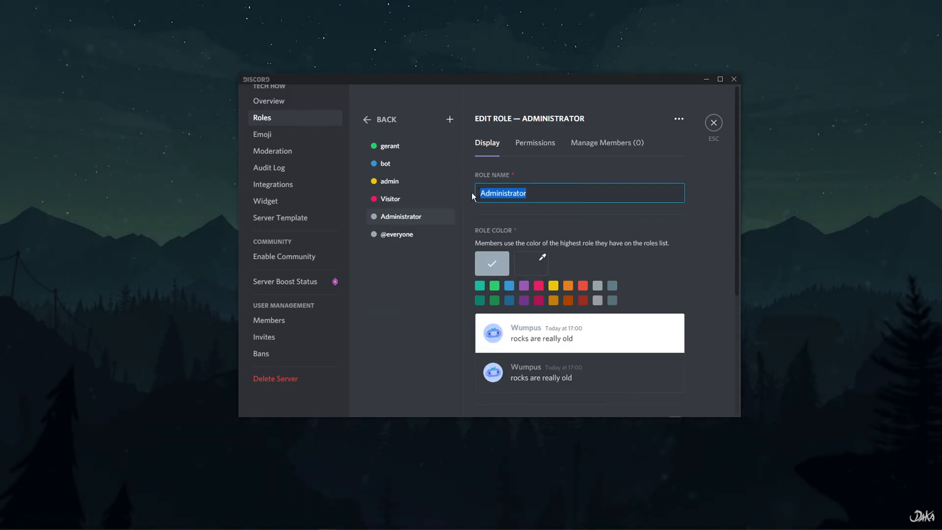
type("Un-Mute")
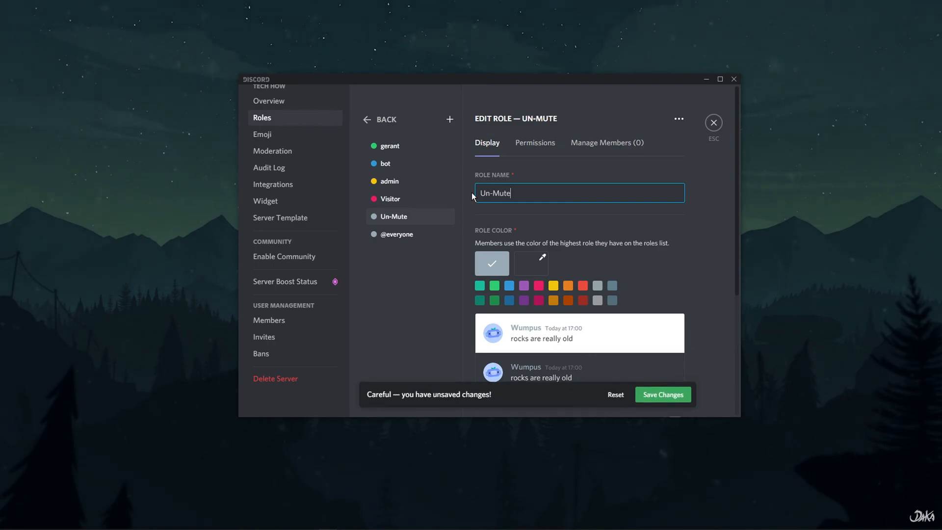
left_click(534, 142)
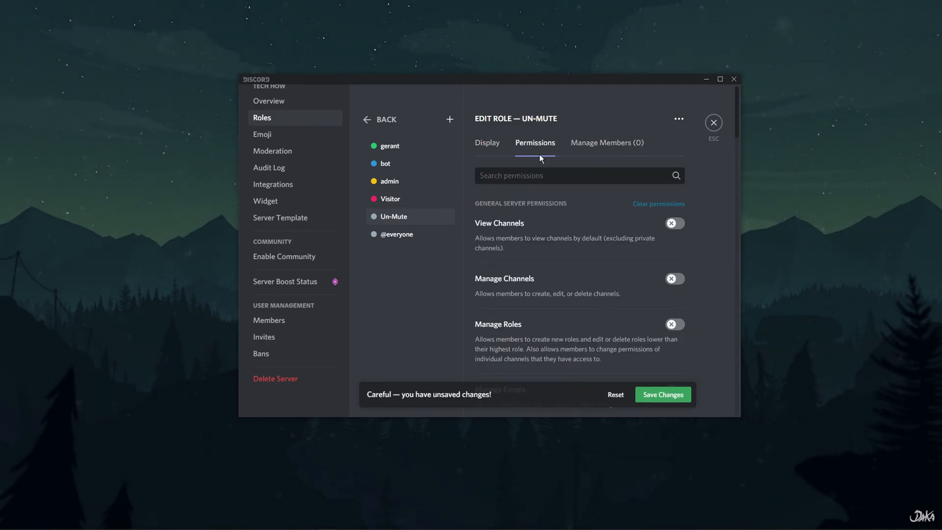
Enable the Speak voice permission for Un-Mute and save the changes
scroll("down", 3)
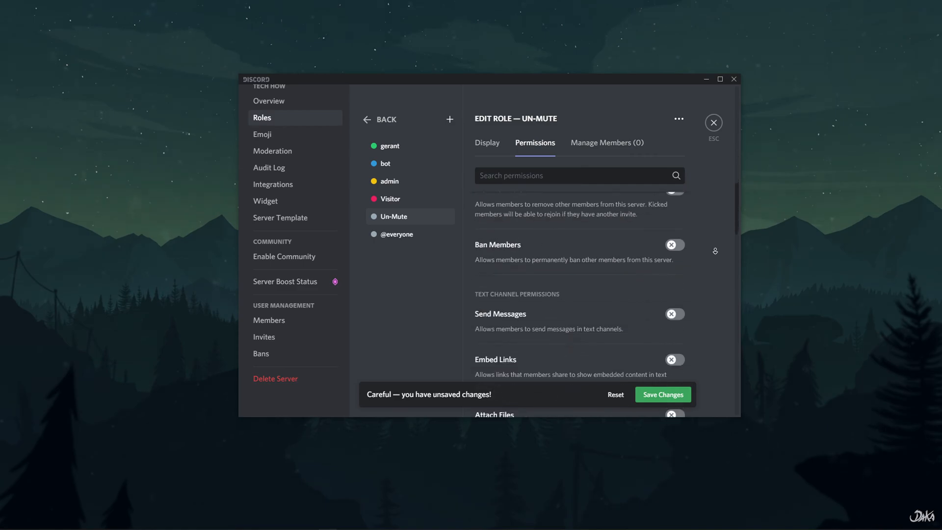
scroll("down", 3)
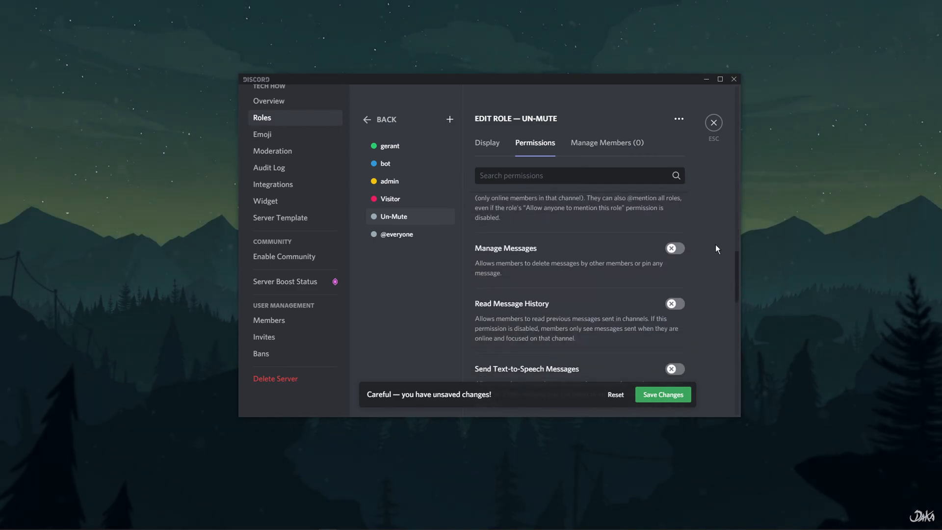
scroll("down", 3)
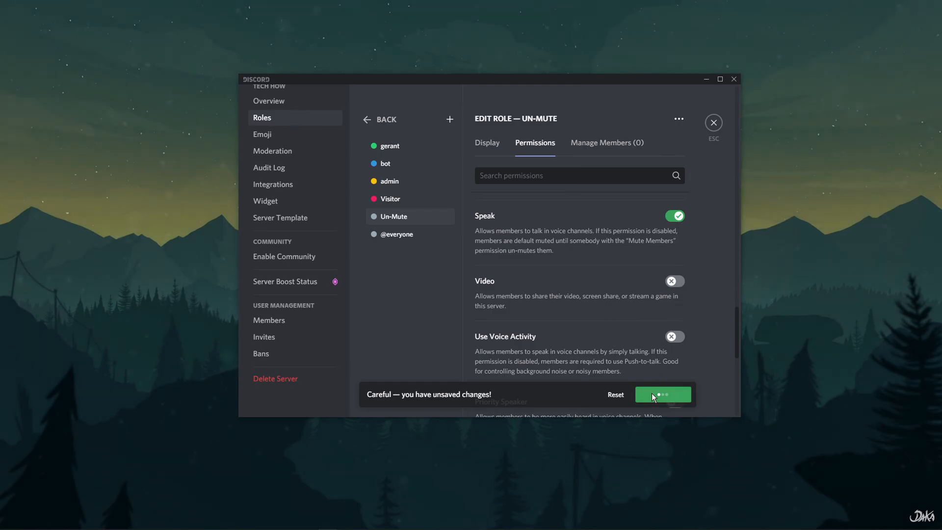
left_click(713, 122)
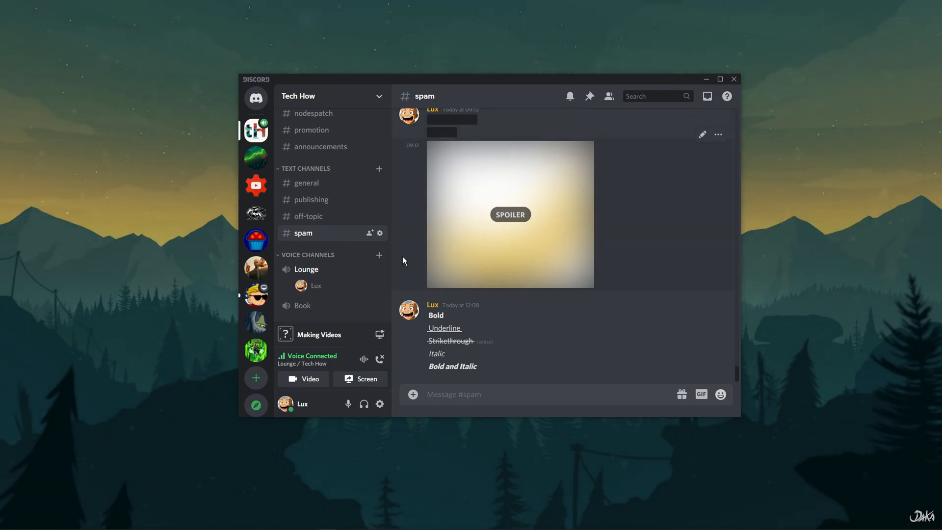
mouse_move(380, 270)
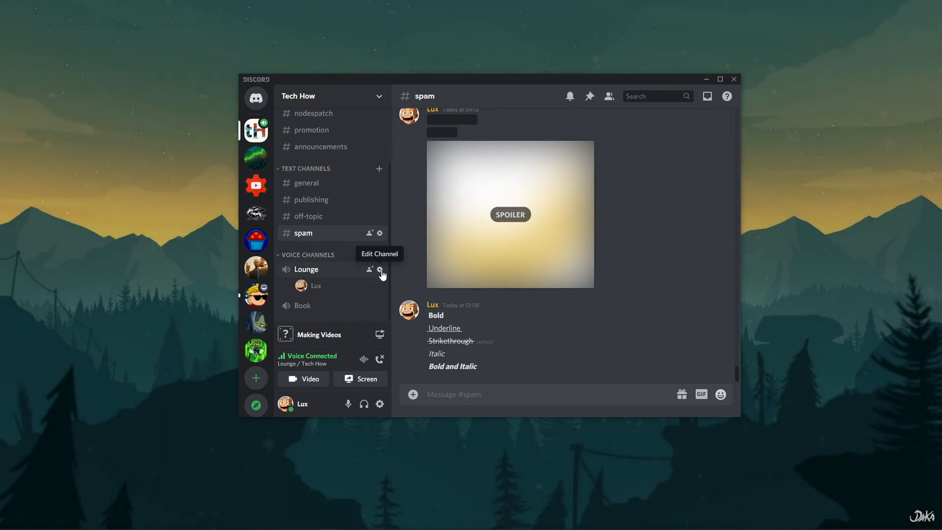
Add the Un-Mute role to the Lounge voice channel's permissions
left_click(379, 270)
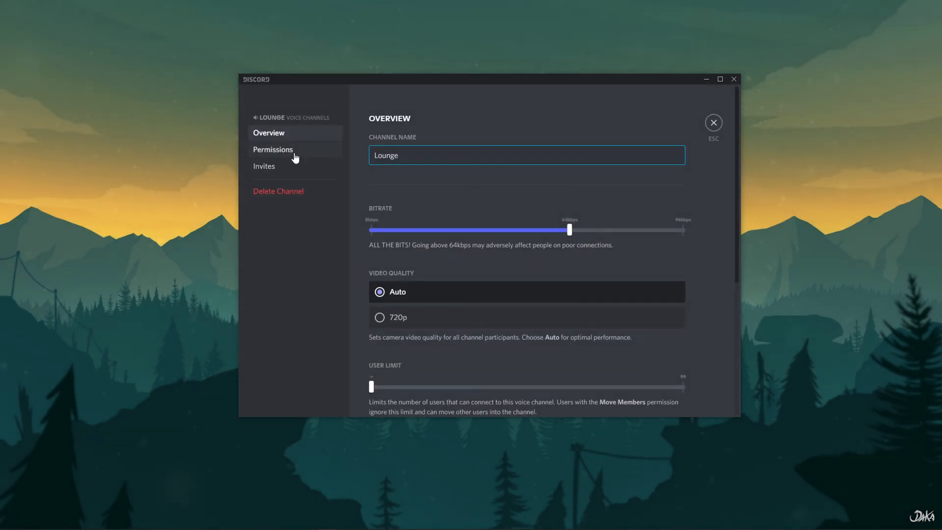
left_click(273, 149)
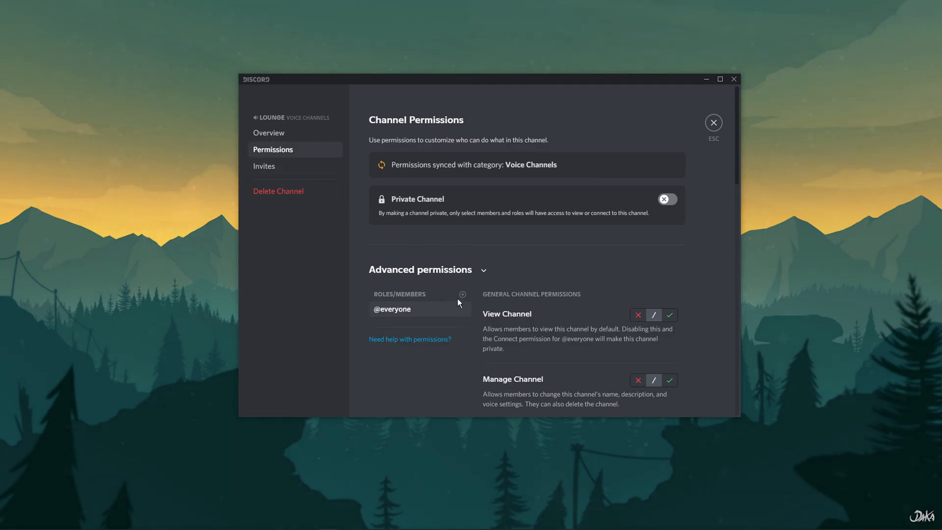
left_click(462, 294)
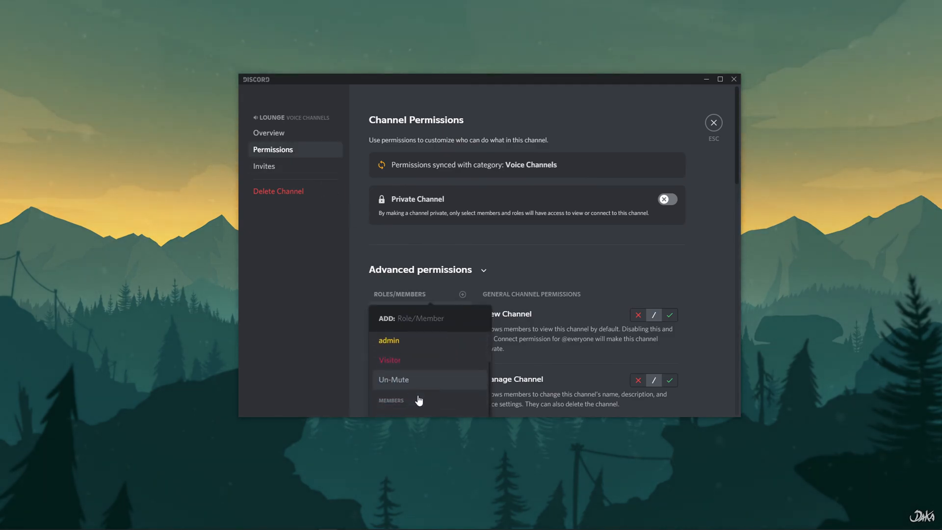
left_click(394, 379)
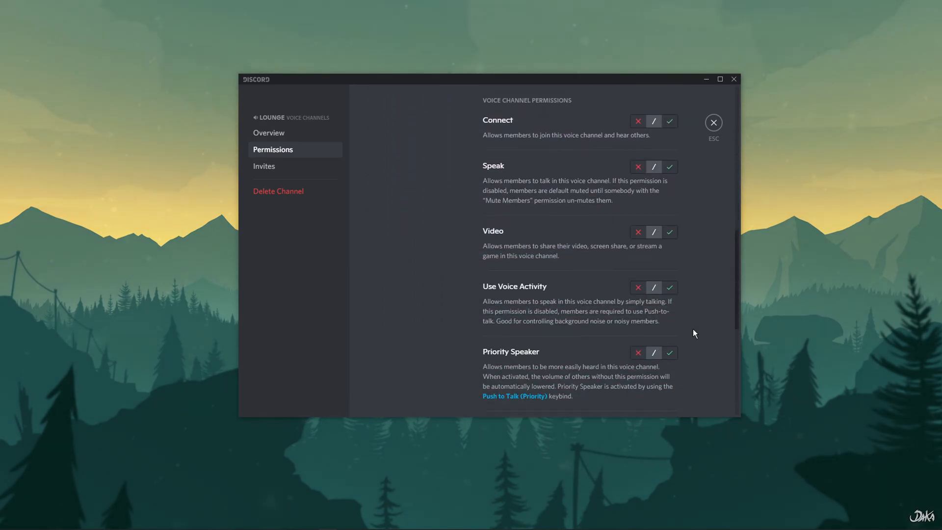
mouse_move(672, 174)
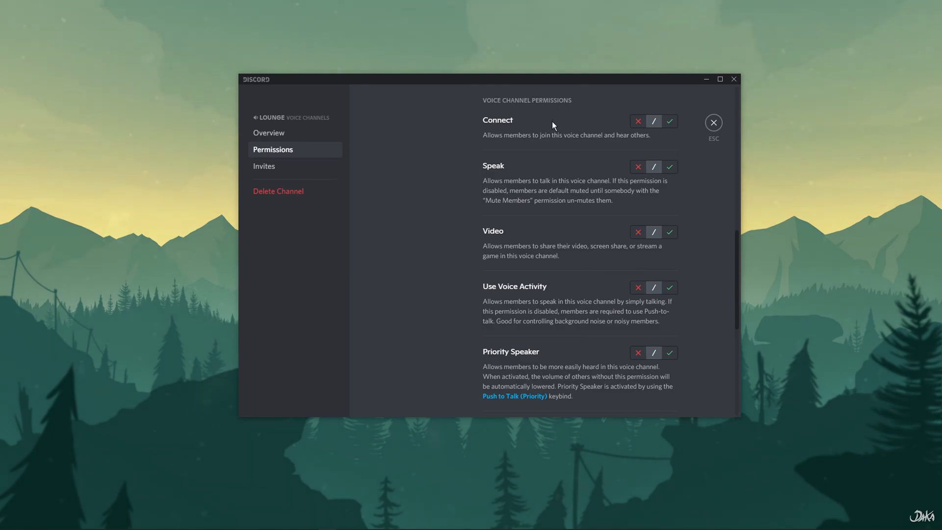
Allow Speak for Un-Mute in Lounge and close the channel settings
left_click(669, 166)
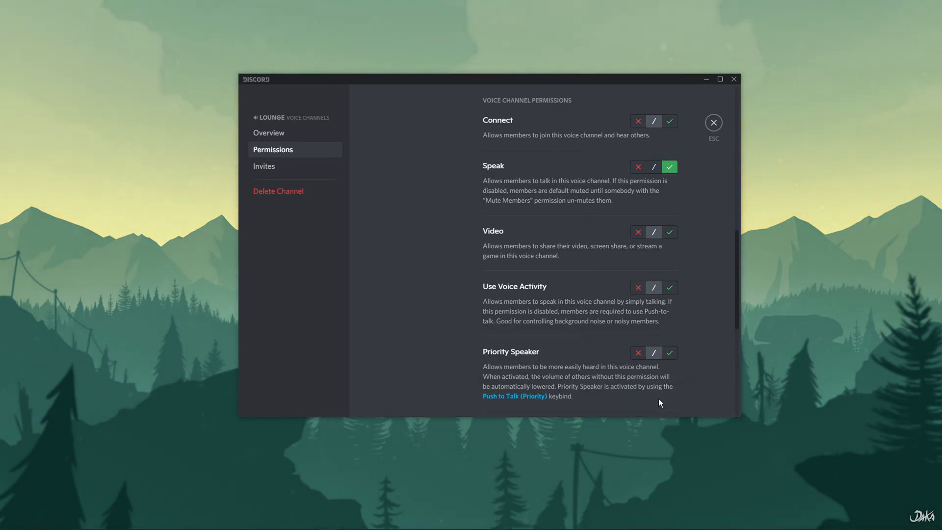
mouse_move(722, 136)
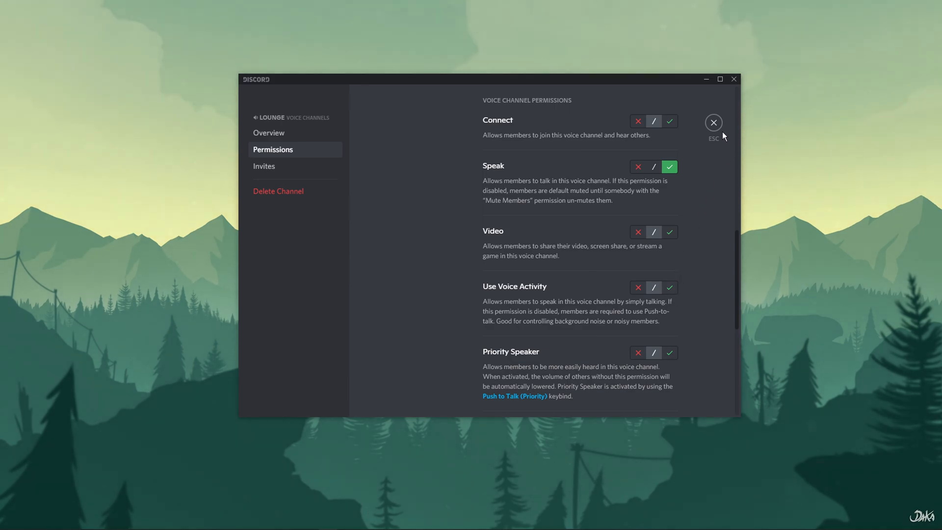
left_click(713, 122)
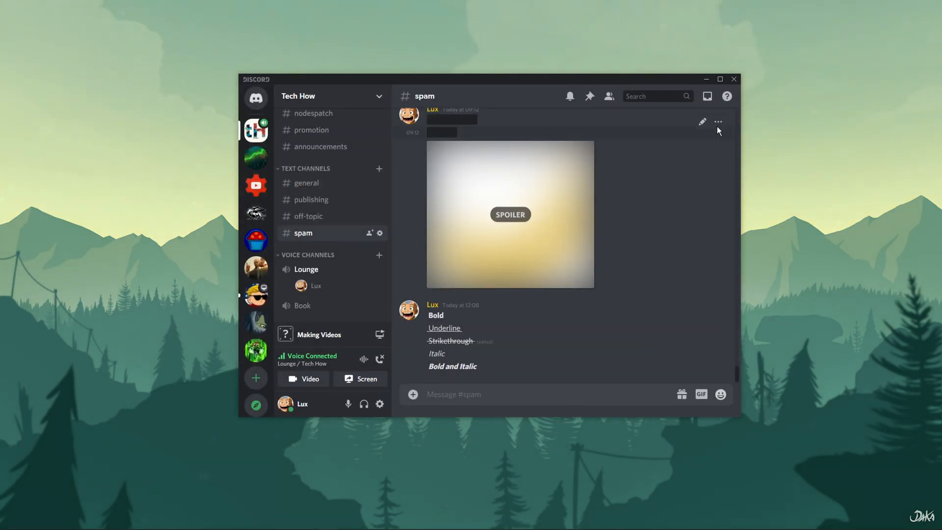